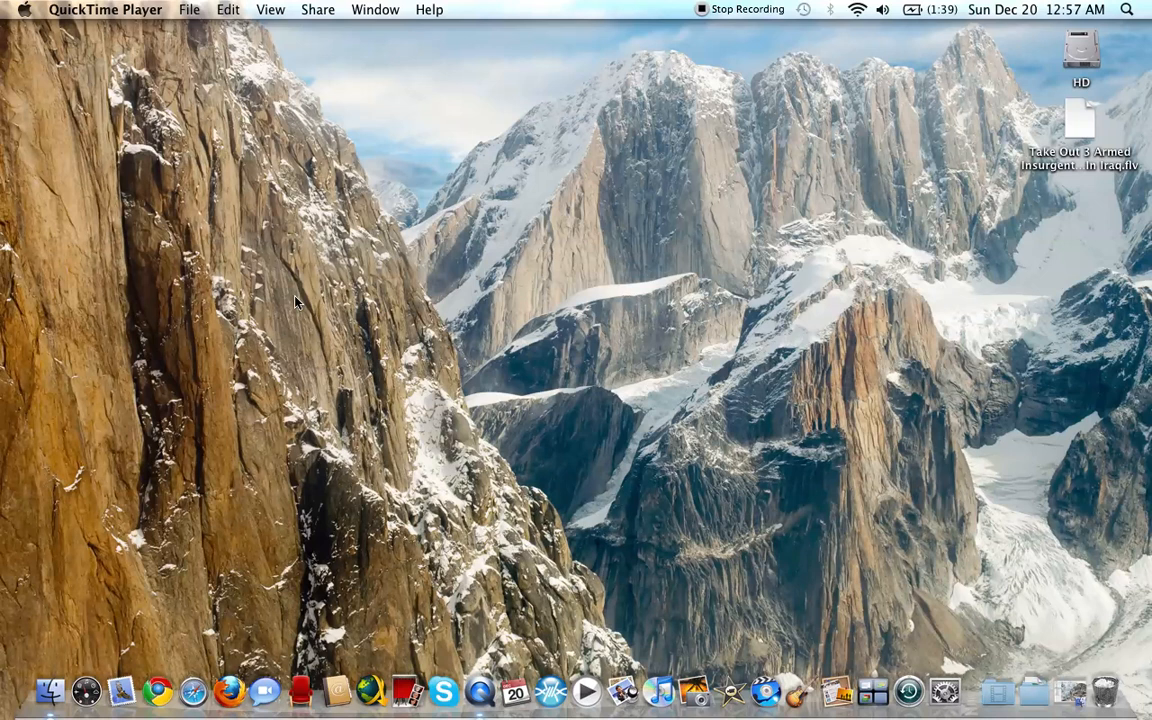
pyautogui.moveTo(816, 392)
pyautogui.write('audio')
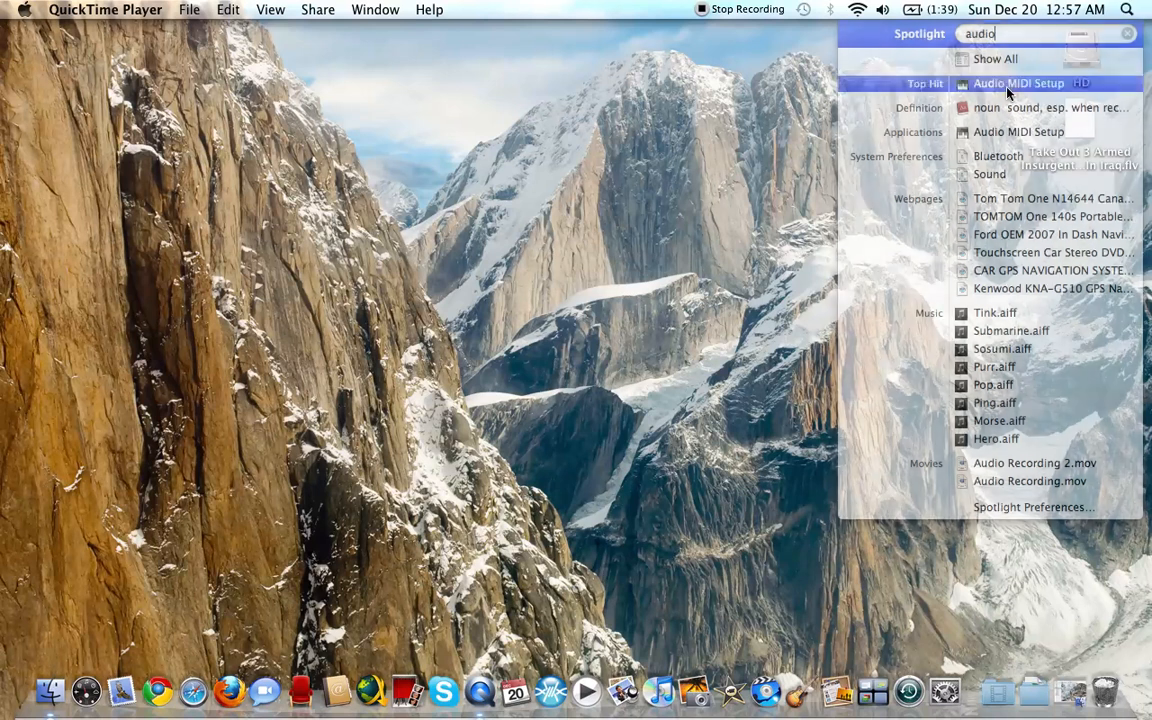
# Launch Audio MIDI Setup and select the Built-in Microphone to review its settings.
pyautogui.click(1018, 84)
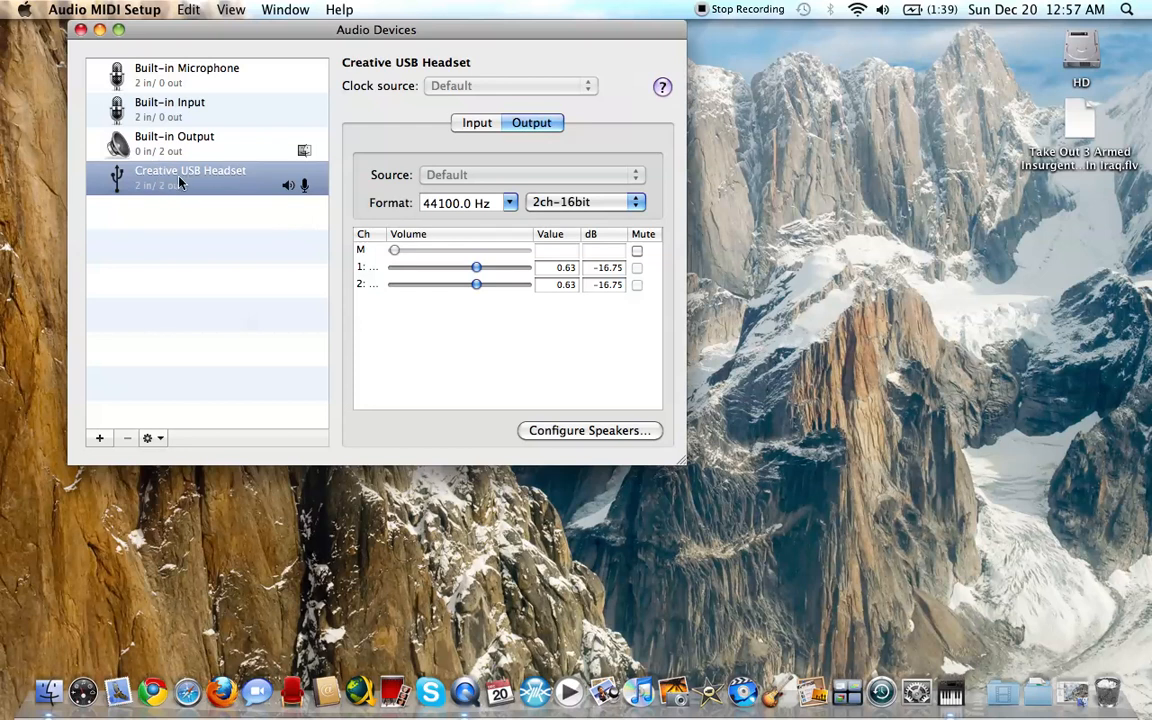
pyautogui.click(186, 76)
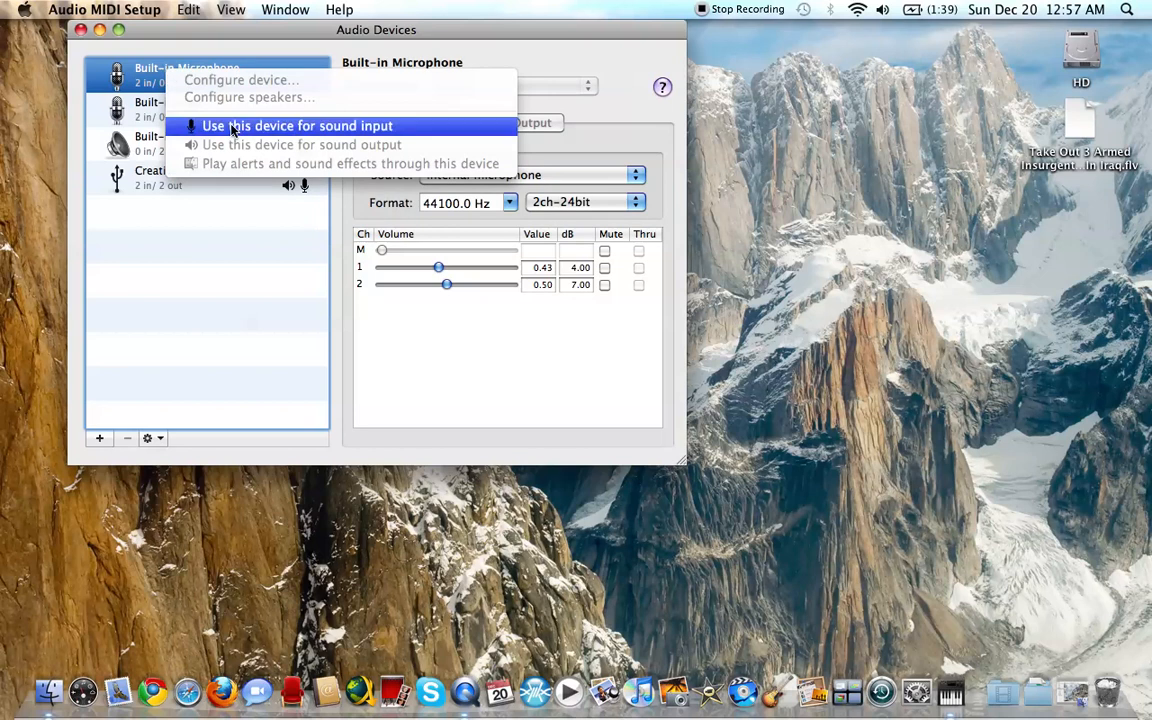
pyautogui.moveTo(220, 192)
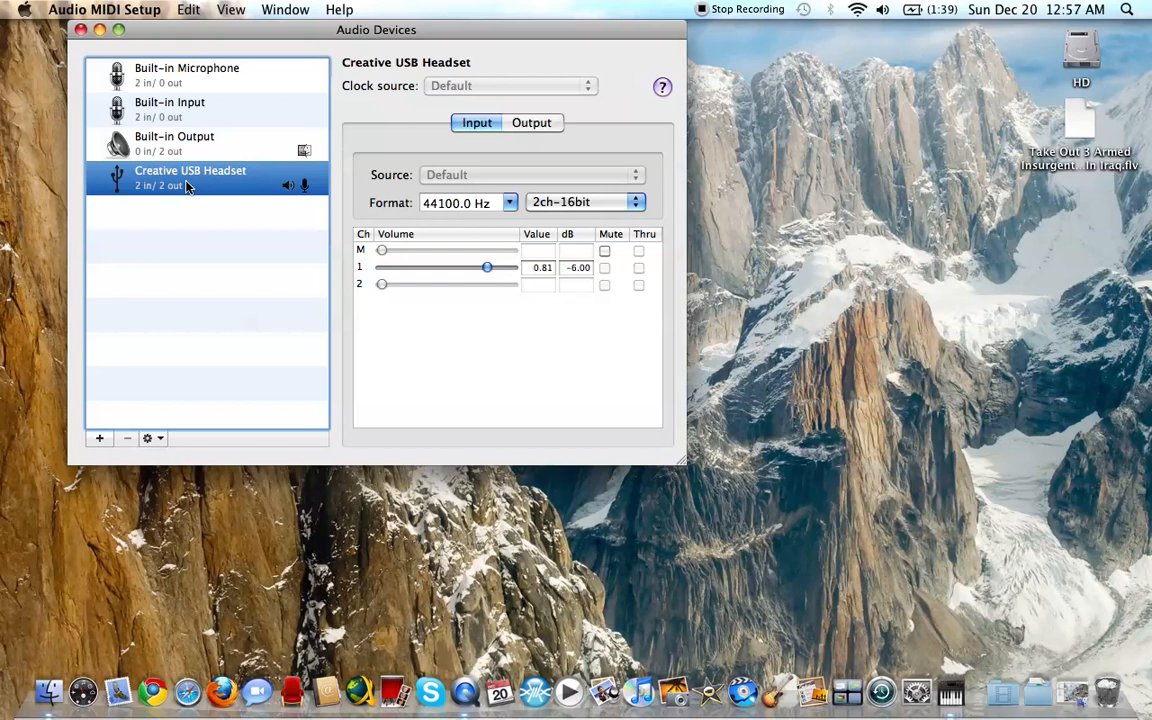
pyautogui.rightClick(190, 170)
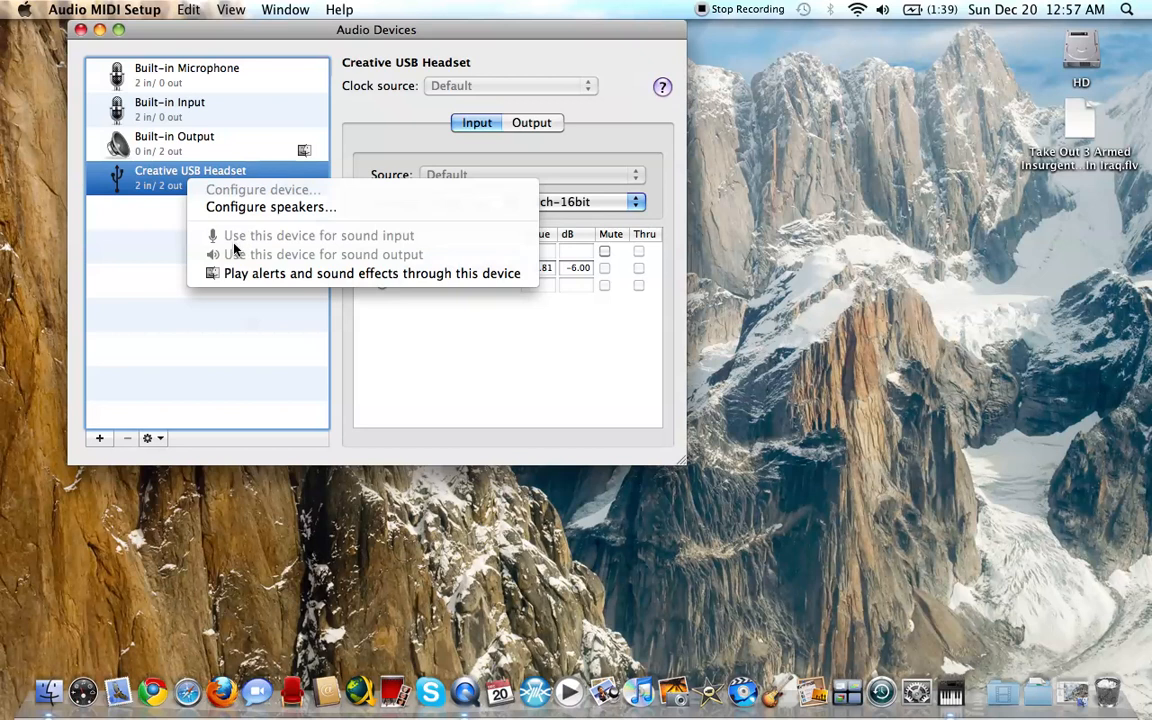
pyautogui.moveTo(270, 250)
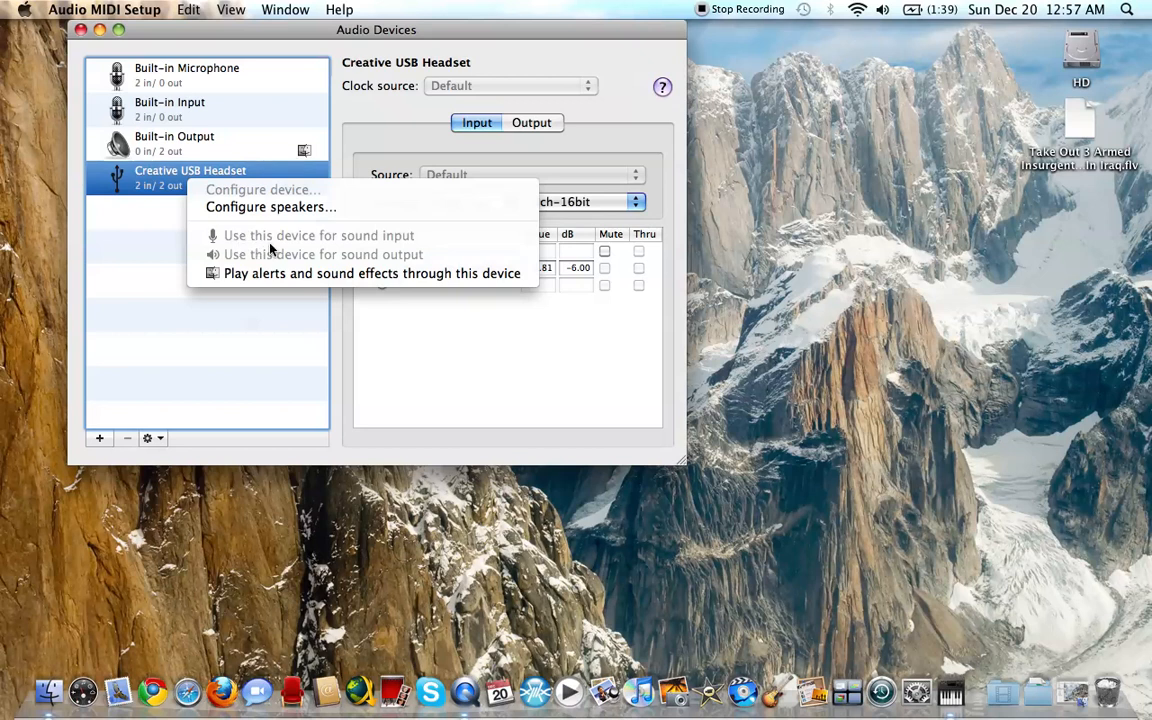
pyautogui.moveTo(332, 248)
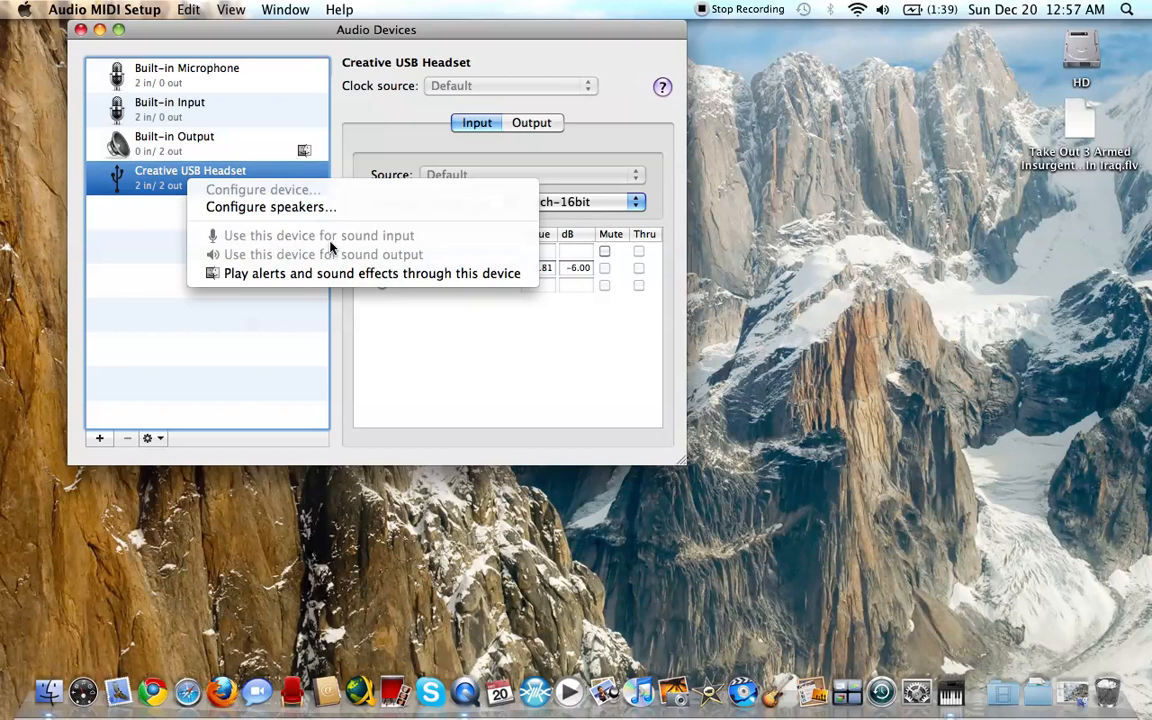
pyautogui.moveTo(280, 262)
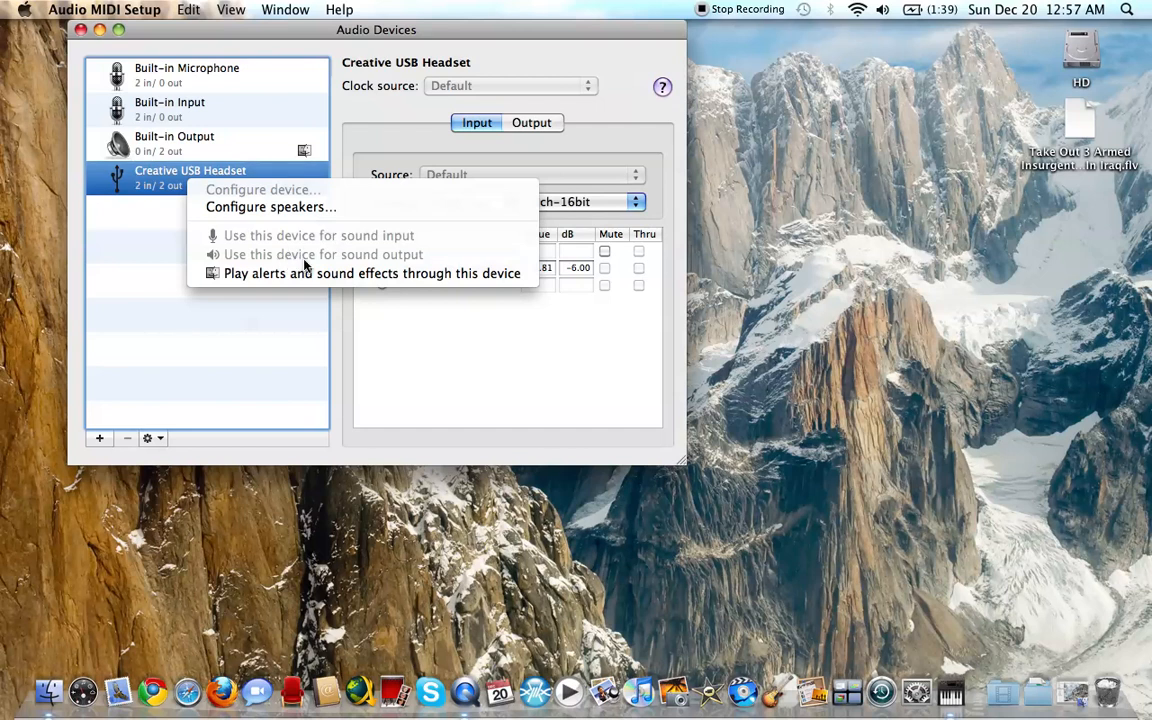
pyautogui.moveTo(316, 268)
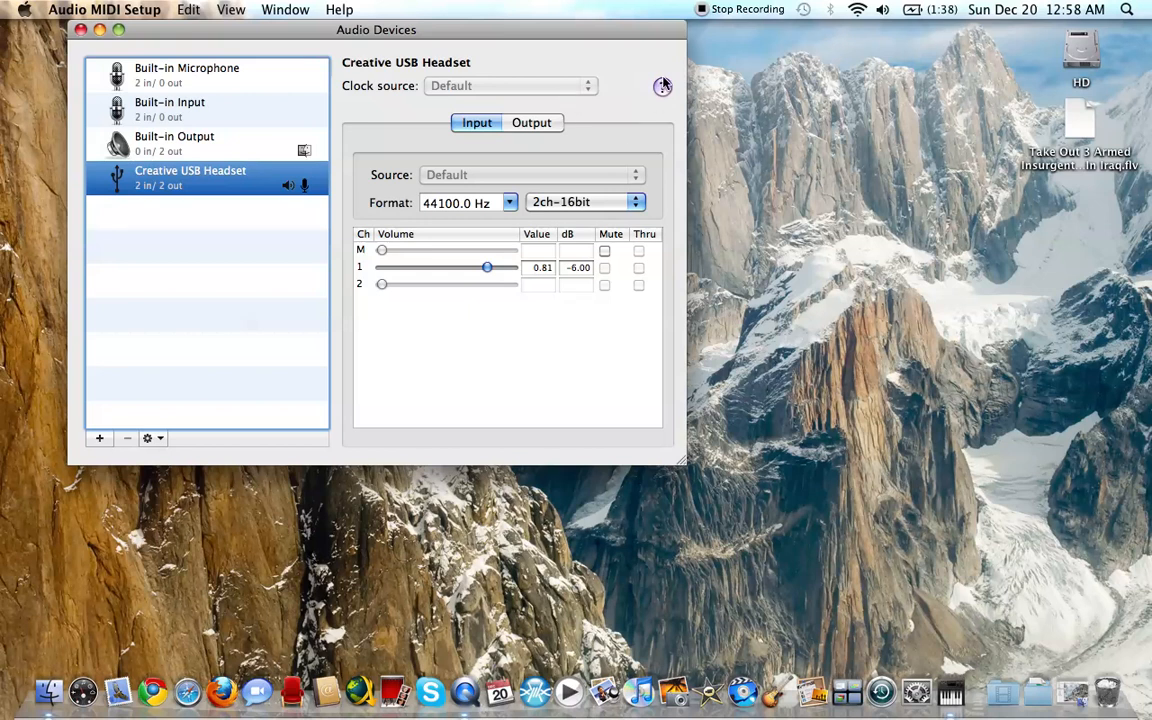
pyautogui.moveTo(644, 32)
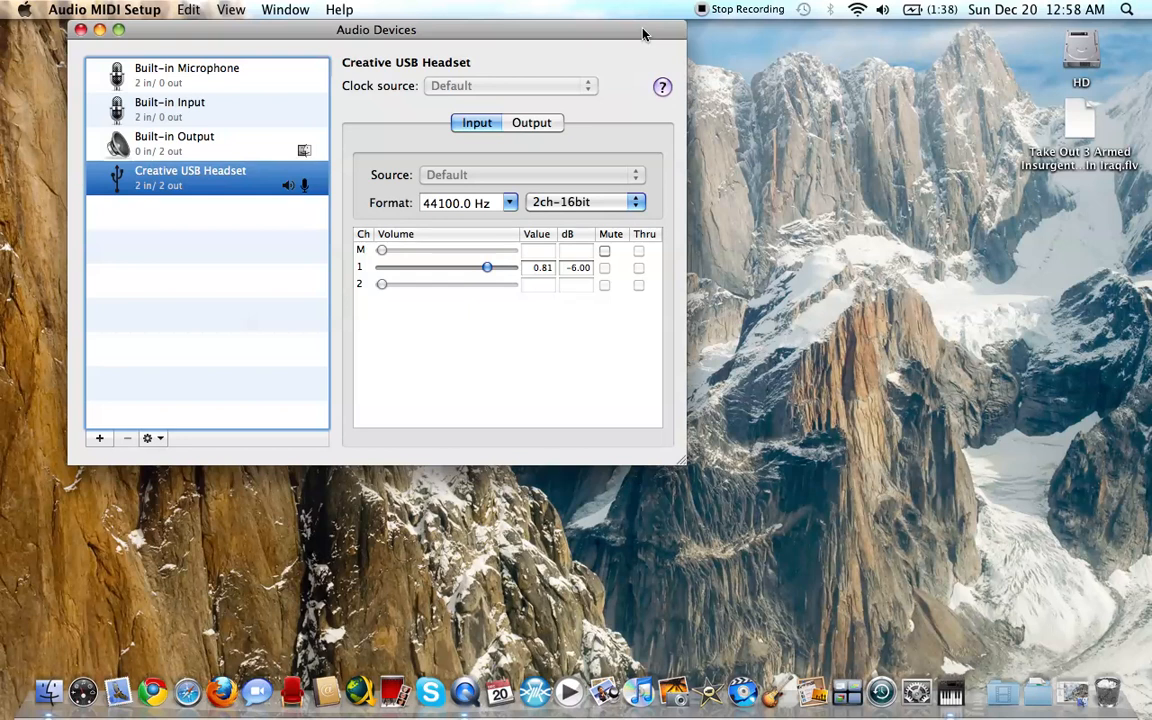
pyautogui.moveTo(738, 66)
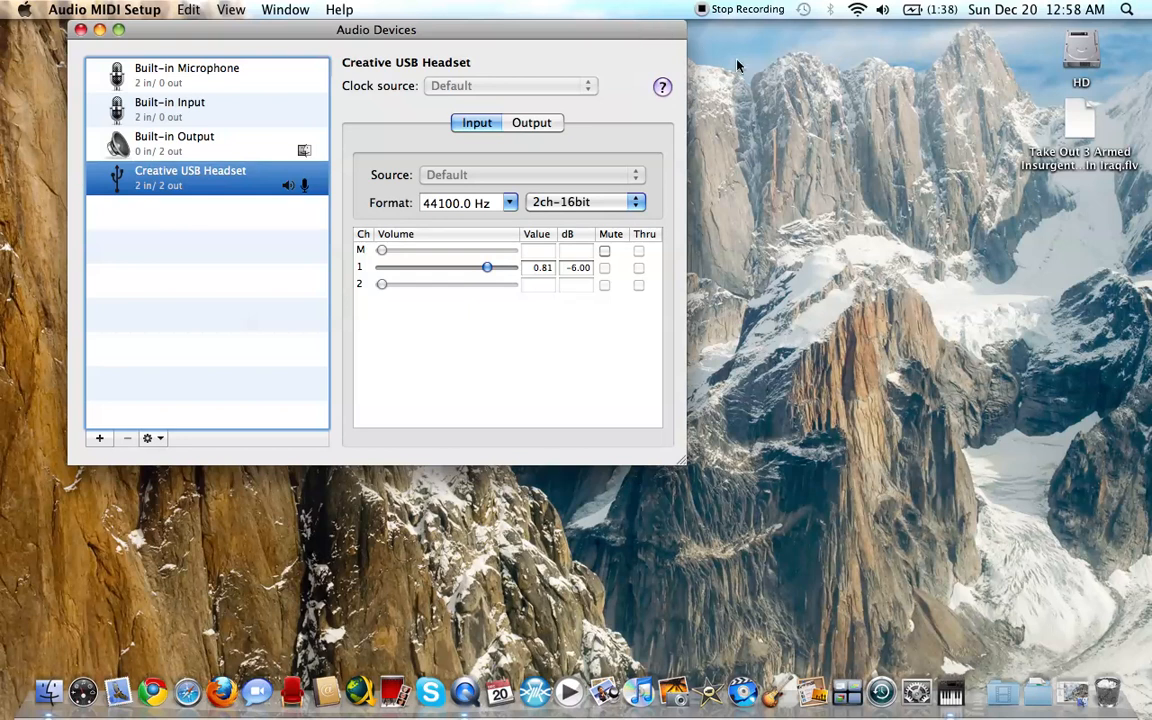